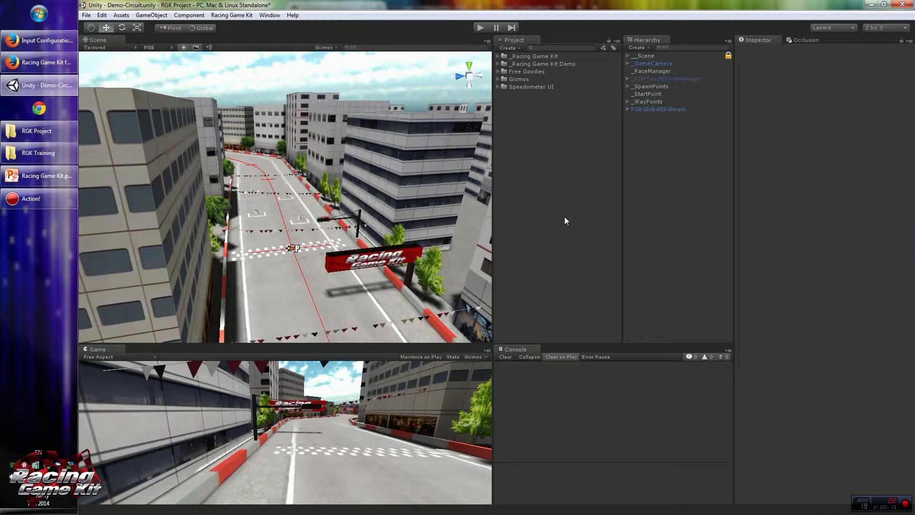
{"action": "mouse_move", "coordinate": [519, 218]}
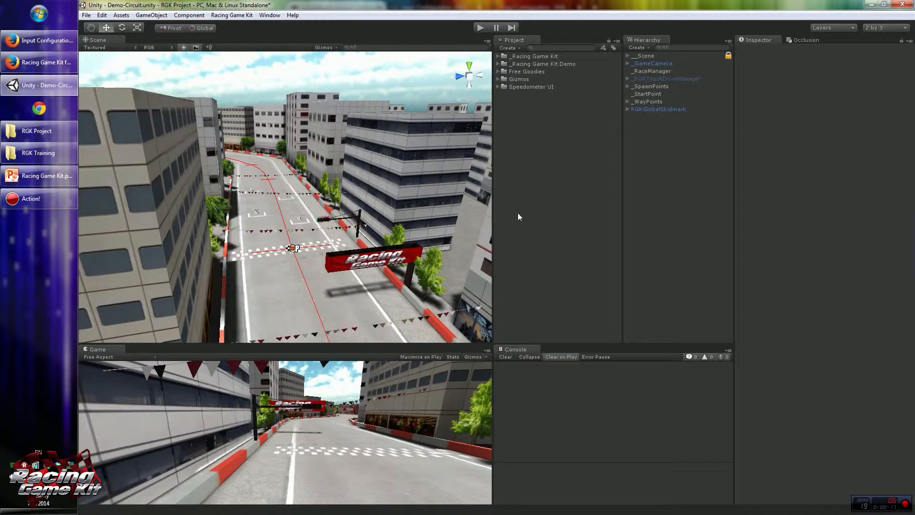
Show Unity's input axes settings and glance at the StartPoint object's layer choices.
{"action": "left_click", "coordinate": [87, 14]}
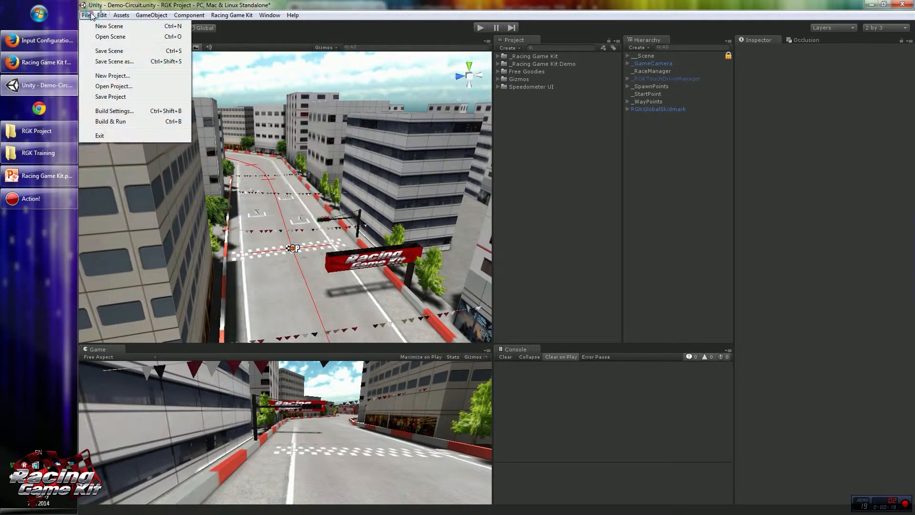
{"action": "left_click", "coordinate": [102, 14]}
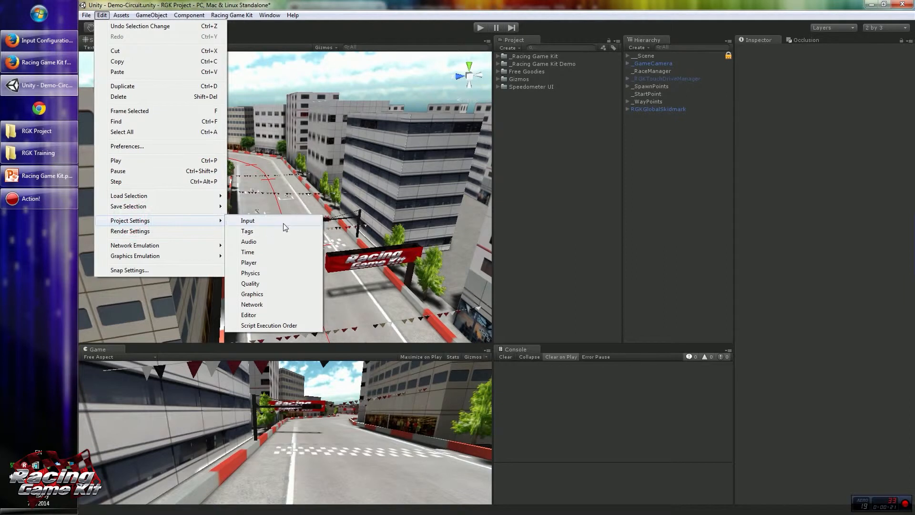
{"action": "left_click", "coordinate": [248, 221]}
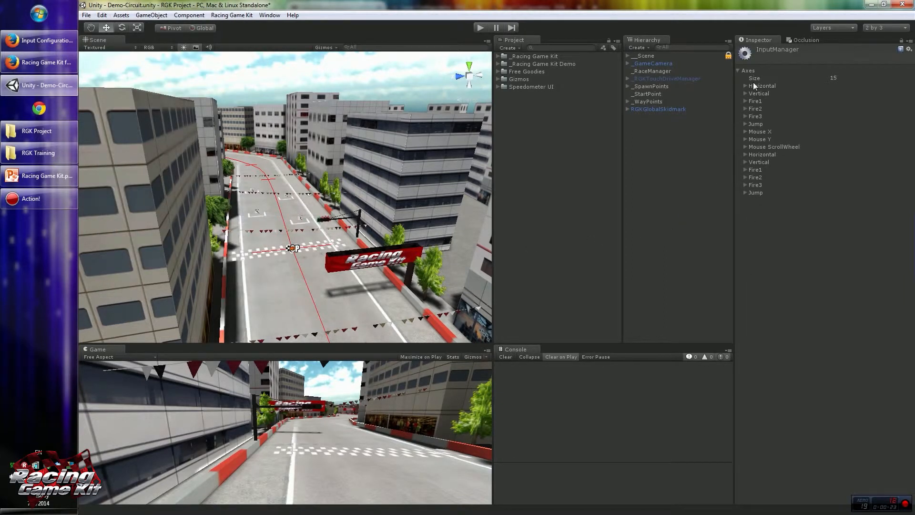
{"action": "mouse_move", "coordinate": [646, 163]}
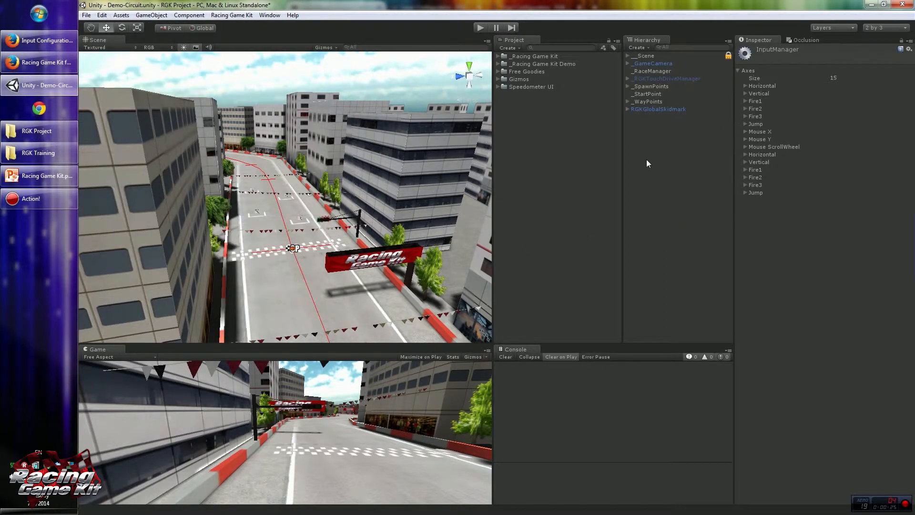
{"action": "mouse_move", "coordinate": [655, 175]}
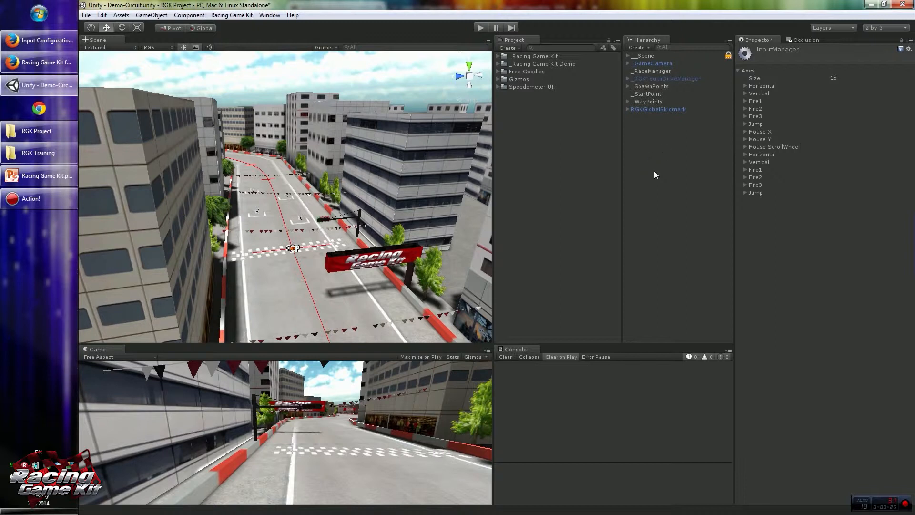
{"action": "left_click", "coordinate": [876, 58]}
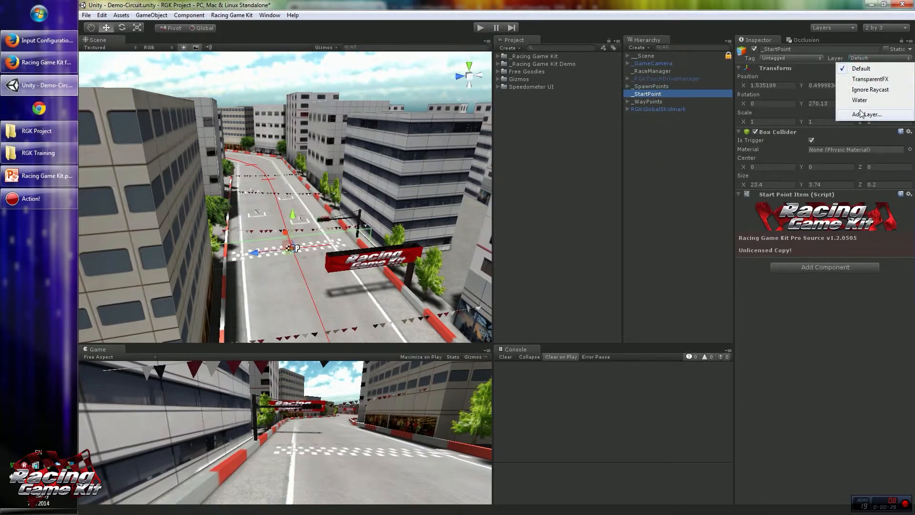
{"action": "left_click", "coordinate": [660, 145]}
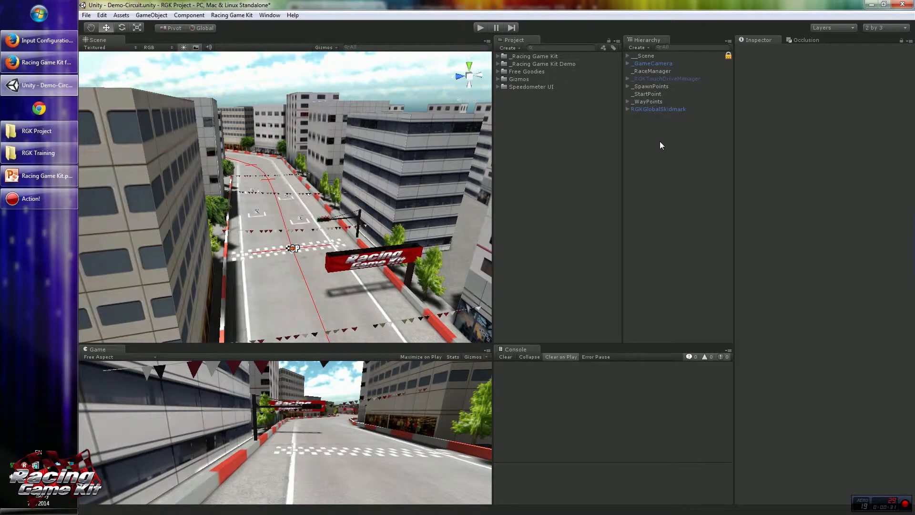
{"action": "mouse_move", "coordinate": [605, 149]}
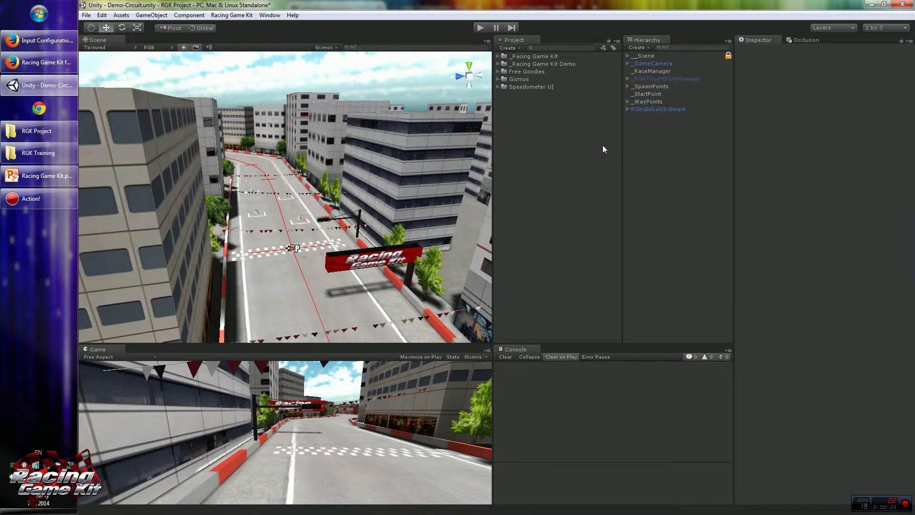
{"action": "mouse_move", "coordinate": [594, 212]}
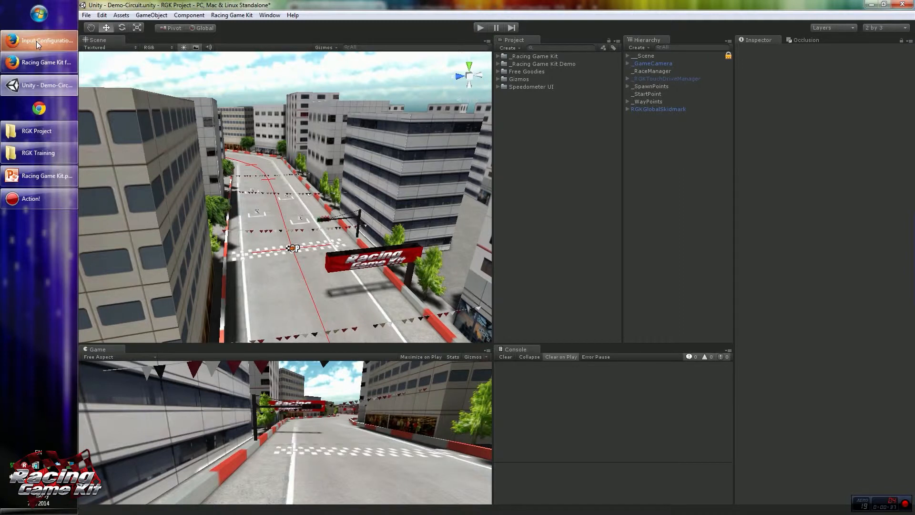
View the Knowledge Base overview, then the Input Configuration article's required input strings.
{"action": "left_click", "coordinate": [41, 40]}
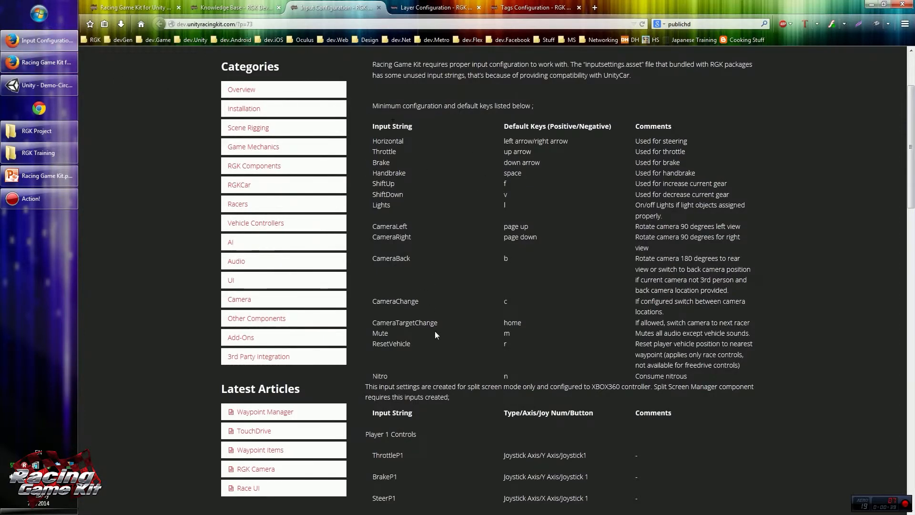
{"action": "mouse_move", "coordinate": [414, 186]}
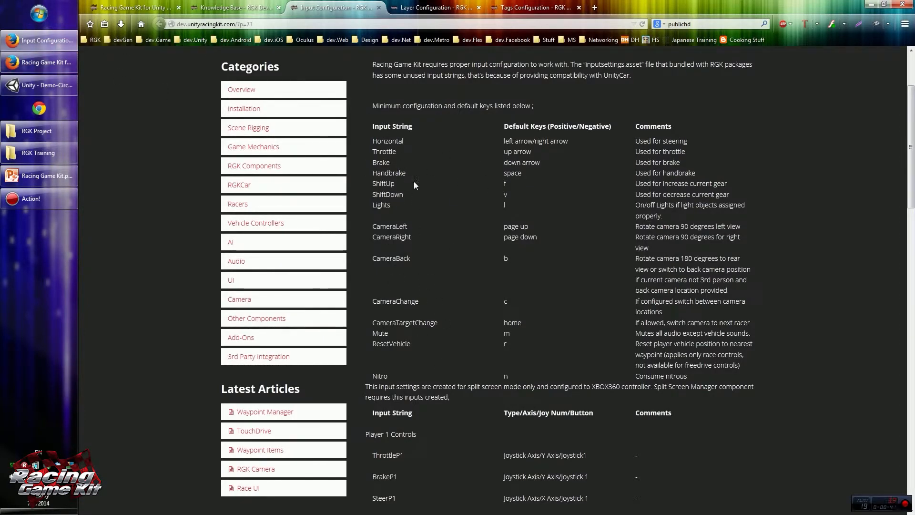
{"action": "mouse_move", "coordinate": [431, 201]}
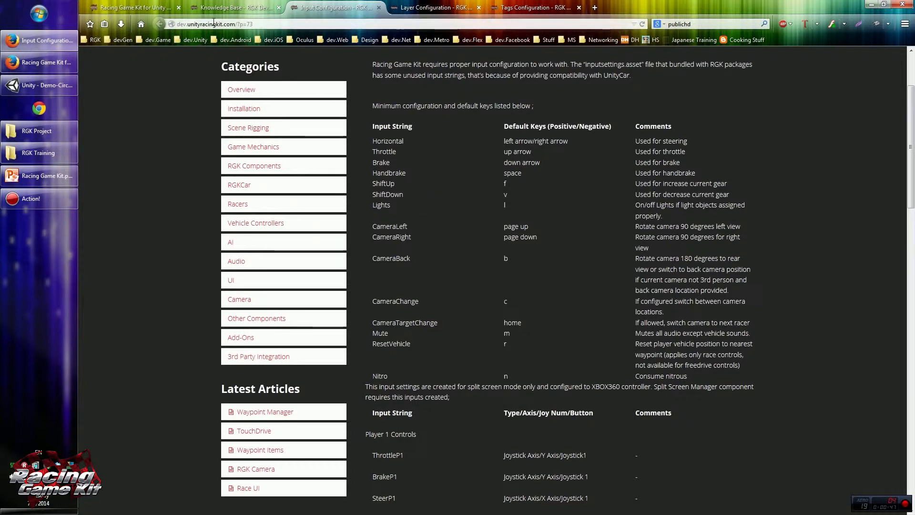
{"action": "mouse_move", "coordinate": [472, 200]}
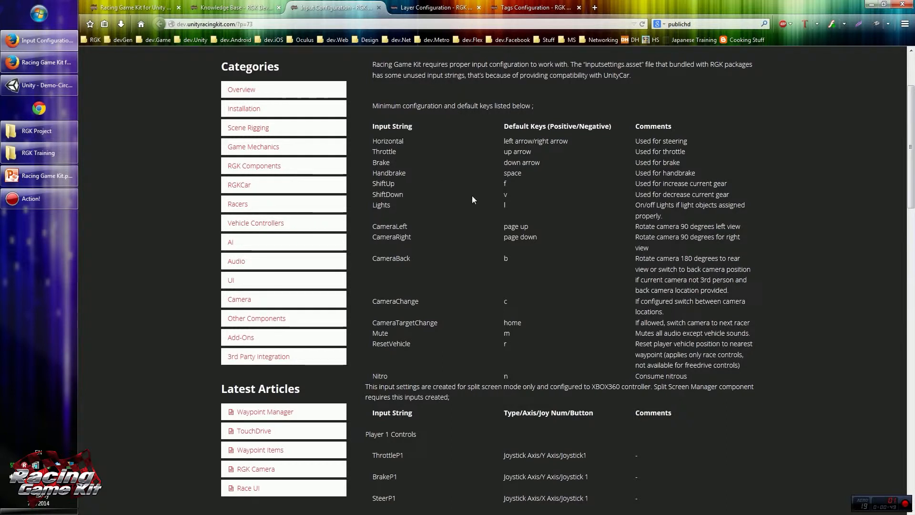
{"action": "scroll", "scroll_direction": "up", "scroll_amount": 3}
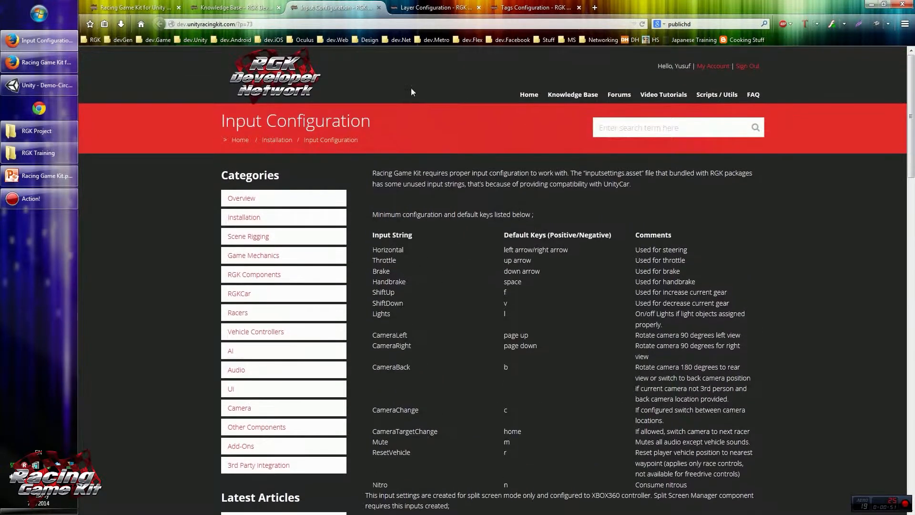
{"action": "left_click", "coordinate": [572, 94]}
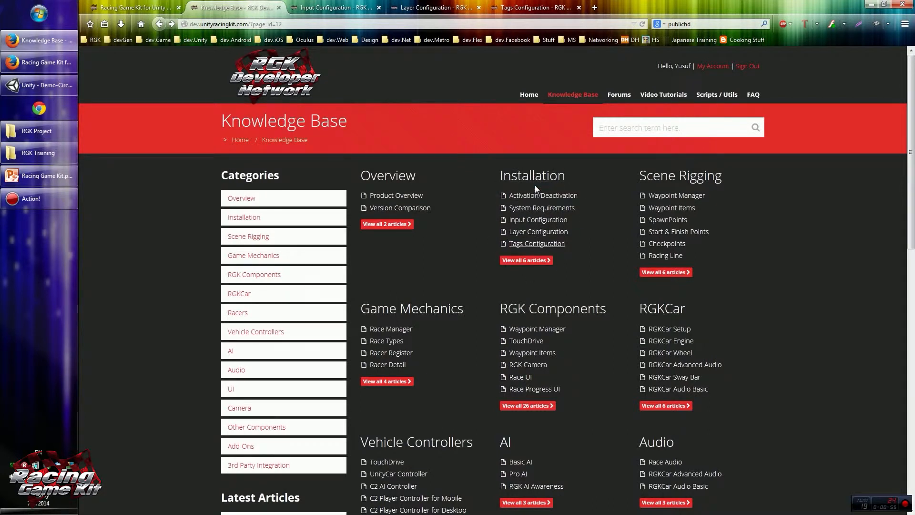
{"action": "left_click", "coordinate": [335, 6]}
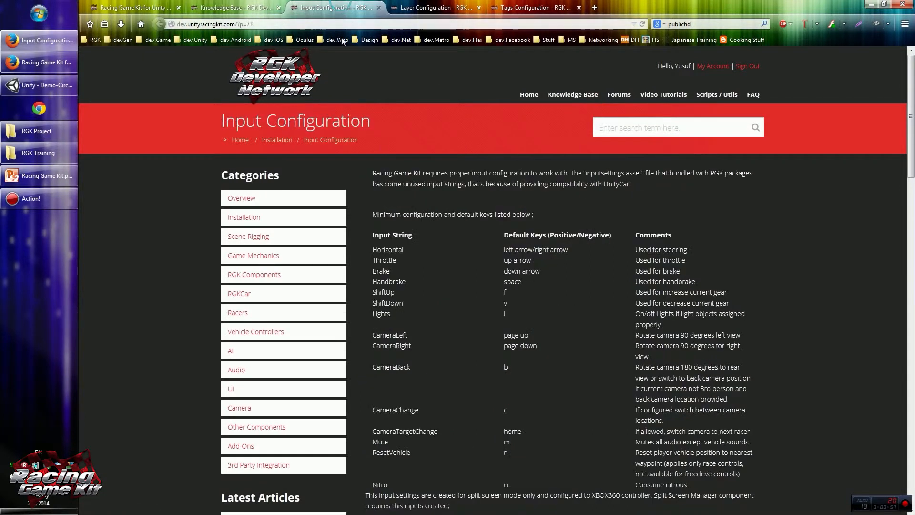
{"action": "scroll", "scroll_direction": "down", "scroll_amount": 3}
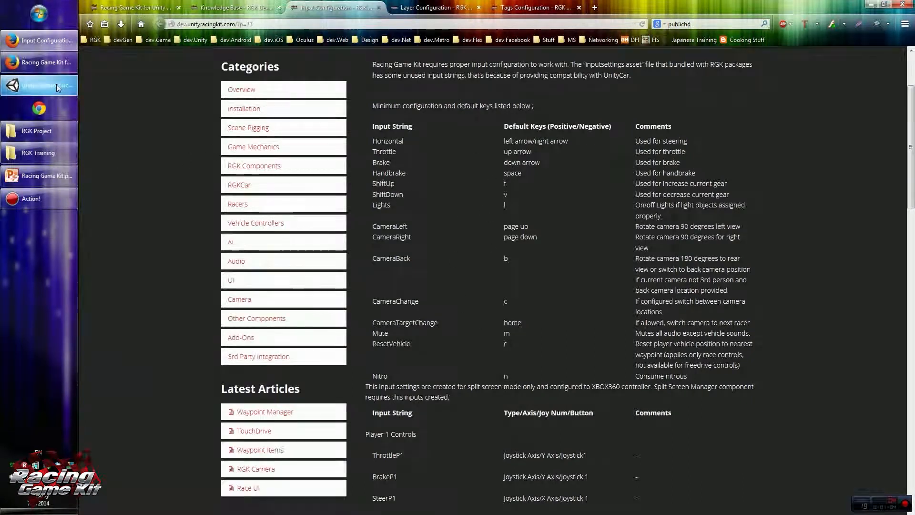
Show the project's fifteen default input axes in the Inspector and compare them with the RGK page.
{"action": "left_click", "coordinate": [40, 85]}
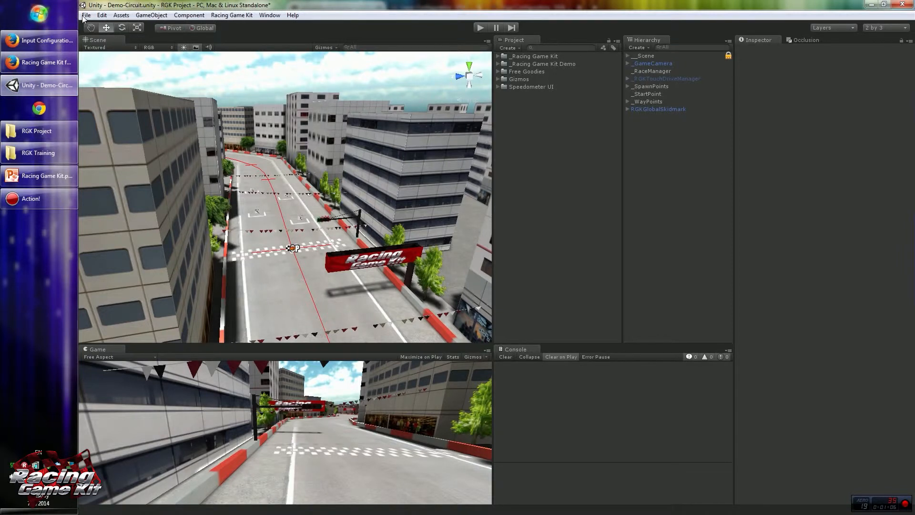
{"action": "left_click", "coordinate": [102, 15]}
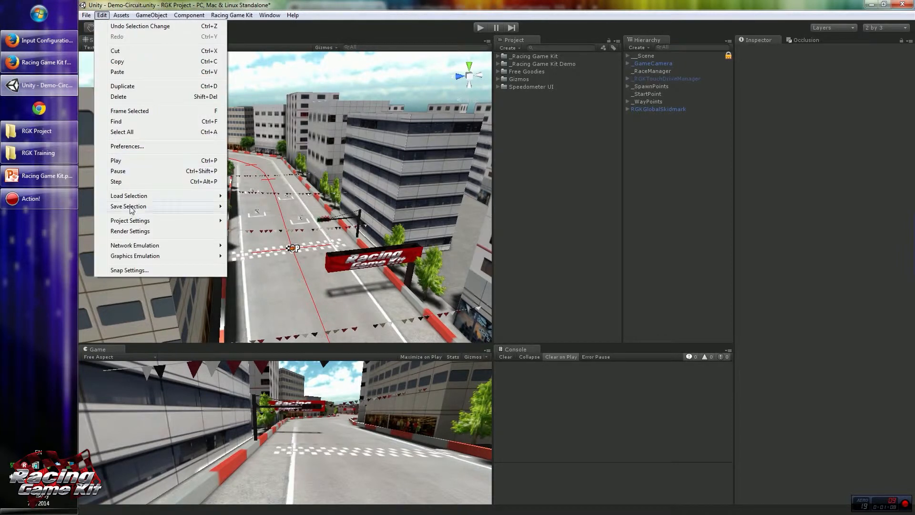
{"action": "left_click", "coordinate": [131, 220]}
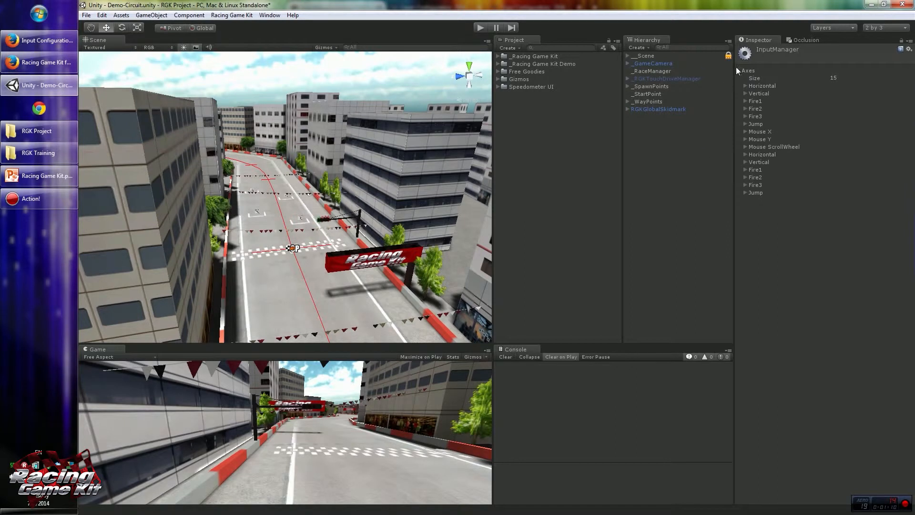
{"action": "mouse_move", "coordinate": [770, 181]}
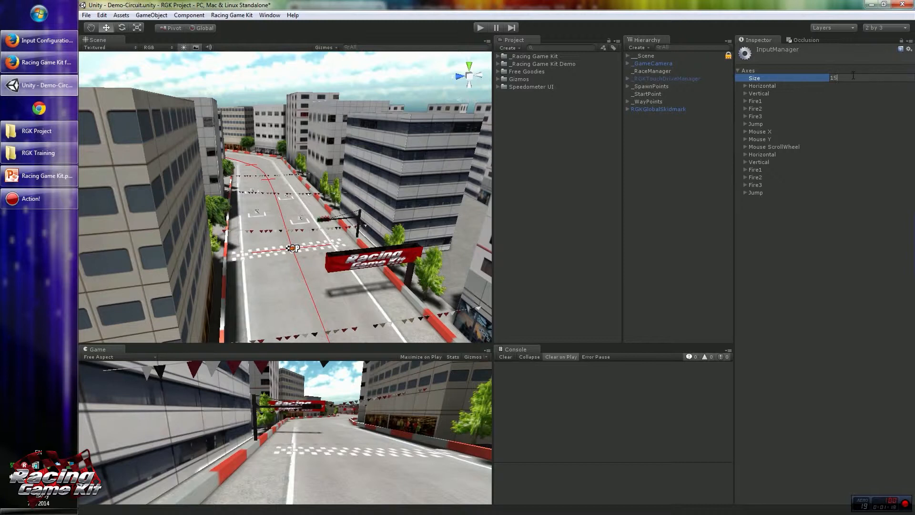
{"action": "left_click", "coordinate": [756, 193]}
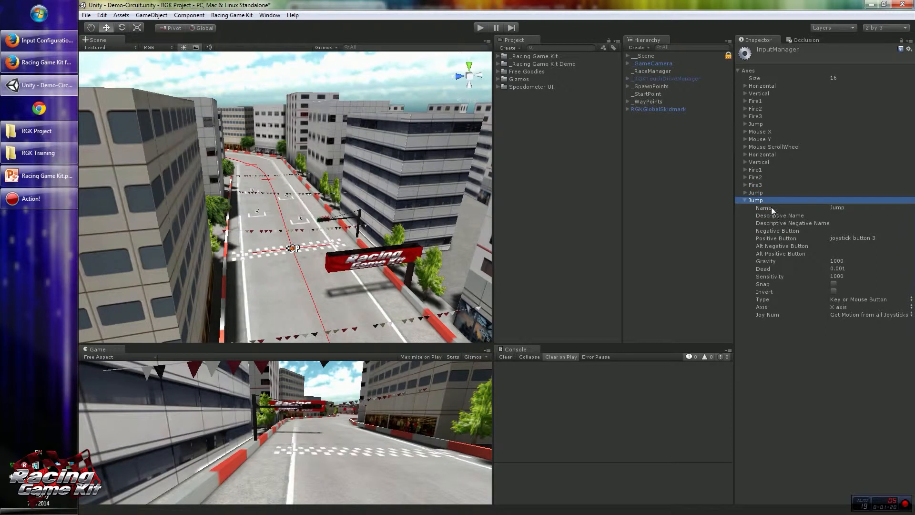
{"action": "mouse_move", "coordinate": [781, 205]}
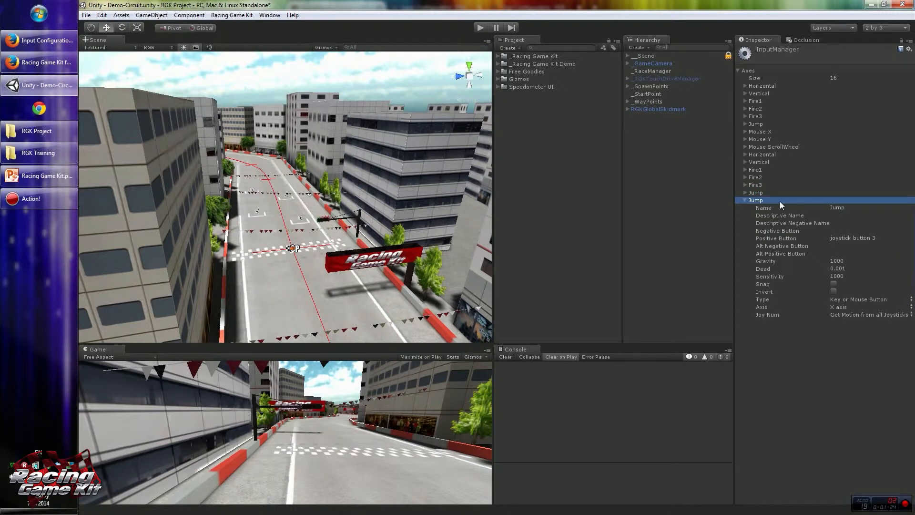
{"action": "mouse_move", "coordinate": [781, 187]}
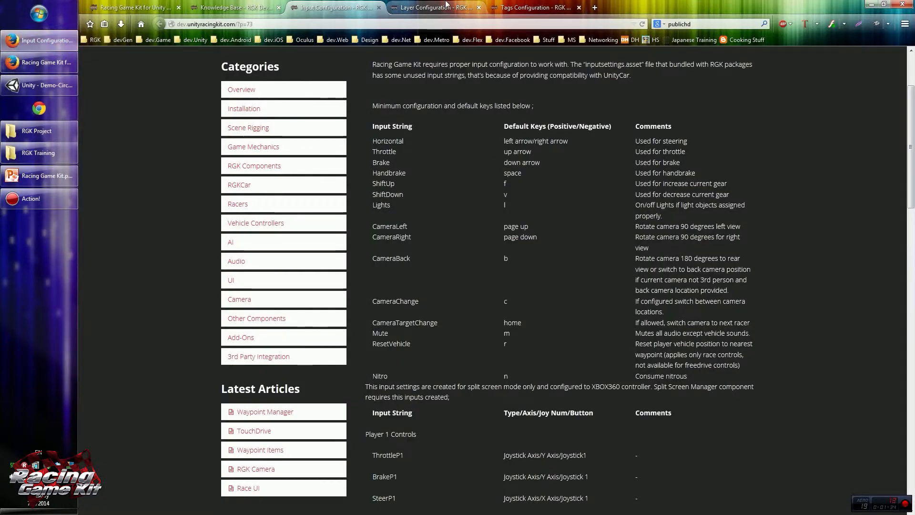
{"action": "left_click", "coordinate": [39, 84]}
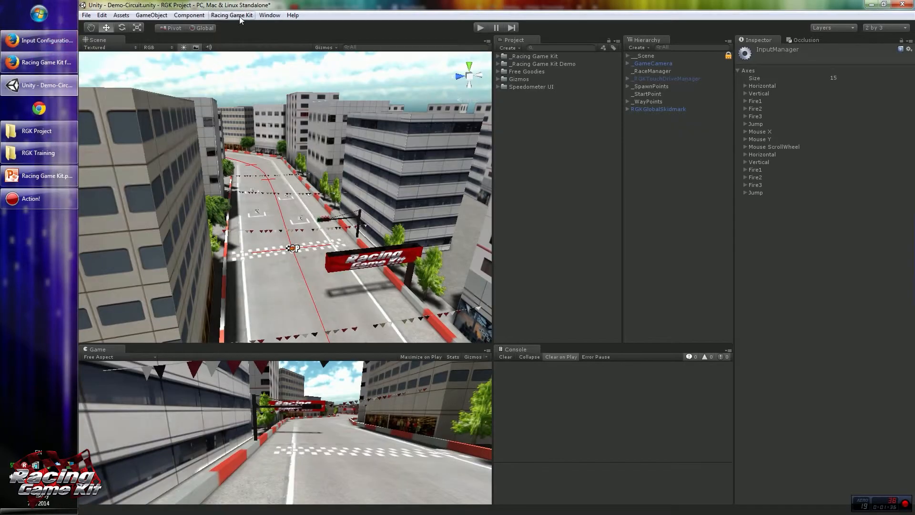
{"action": "left_click", "coordinate": [231, 14]}
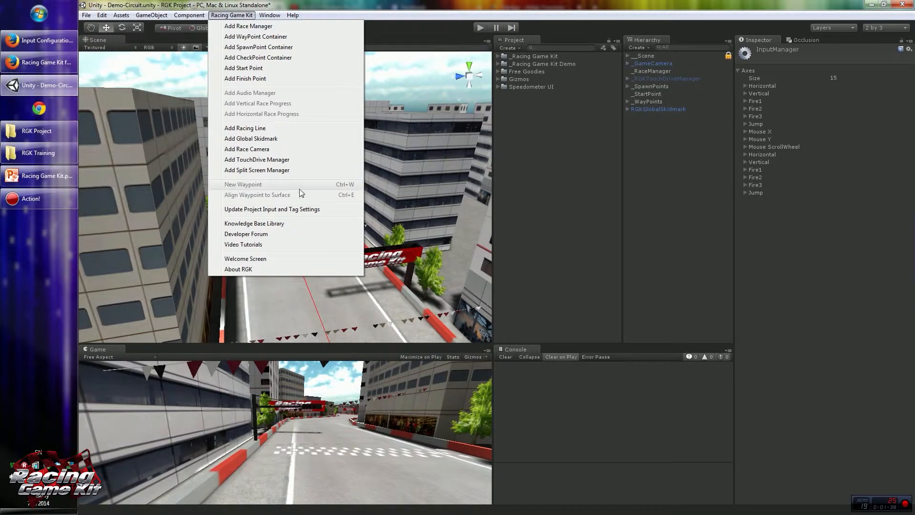
{"action": "mouse_move", "coordinate": [286, 209]}
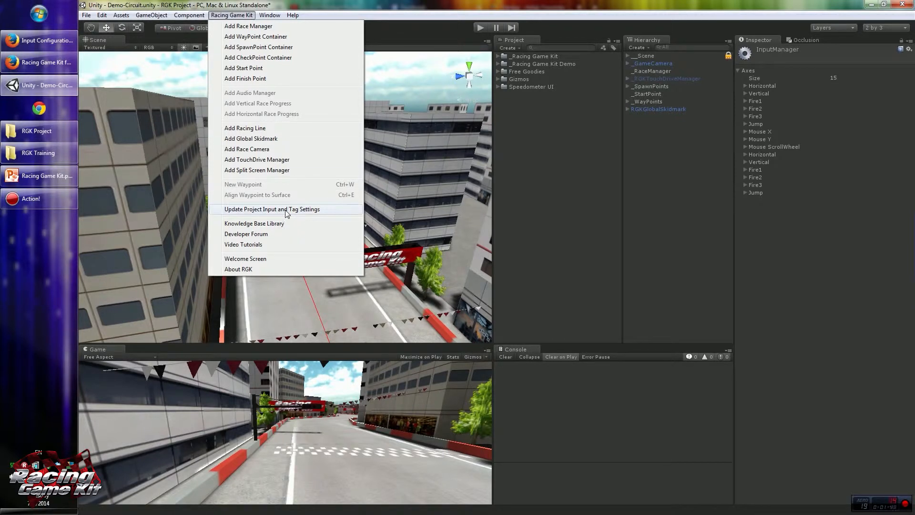
{"action": "mouse_move", "coordinate": [300, 212]}
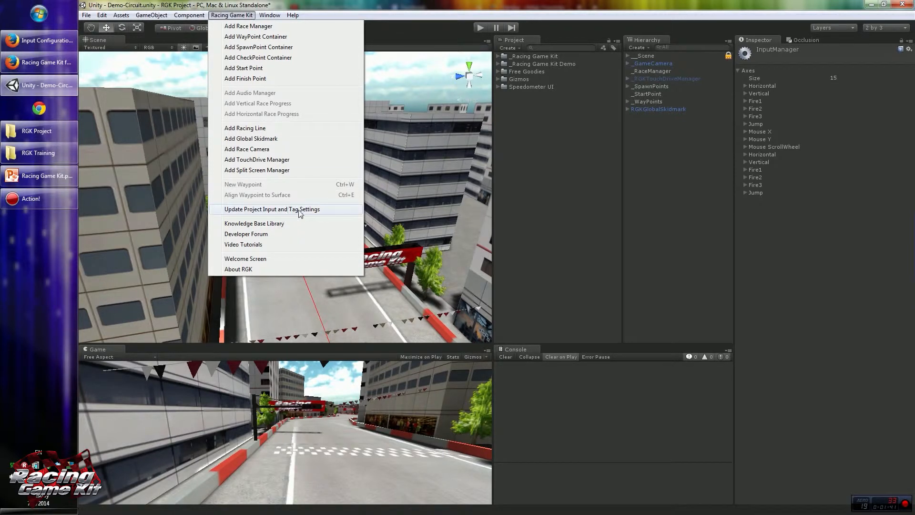
{"action": "mouse_move", "coordinate": [251, 26]}
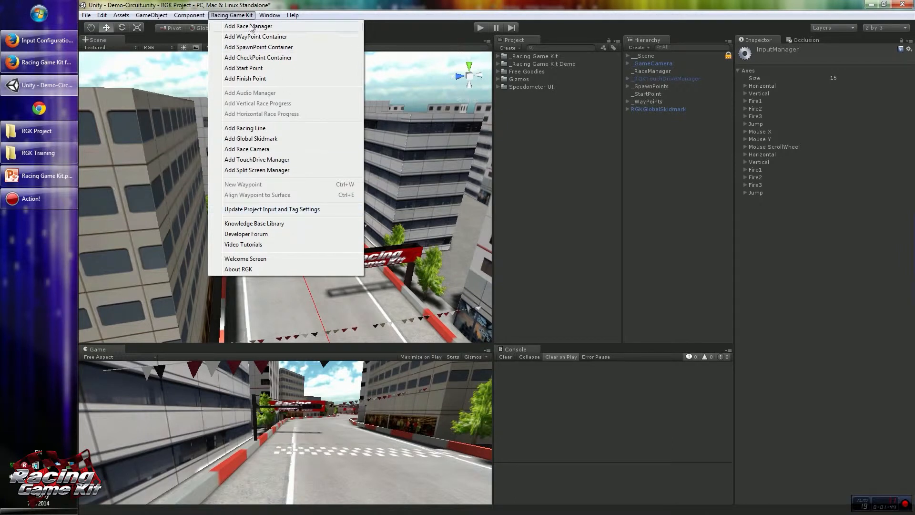
{"action": "mouse_move", "coordinate": [243, 73]}
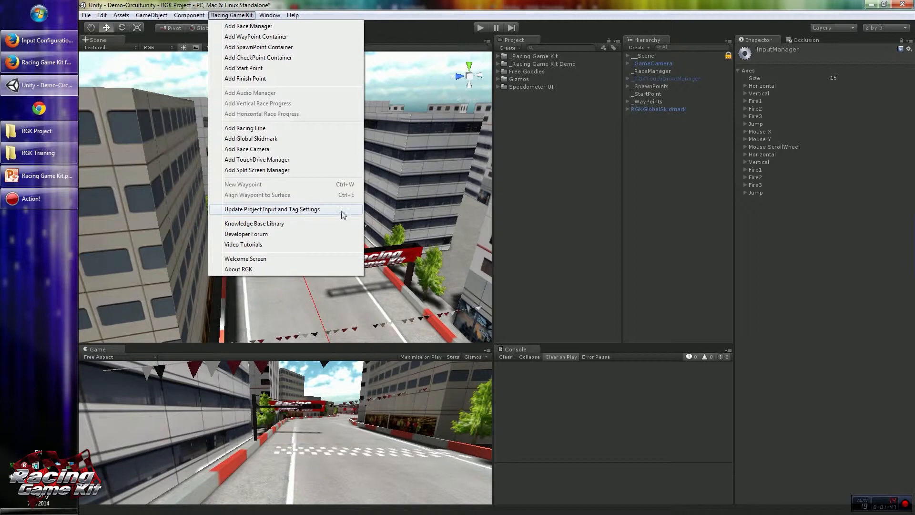
{"action": "mouse_move", "coordinate": [324, 222]}
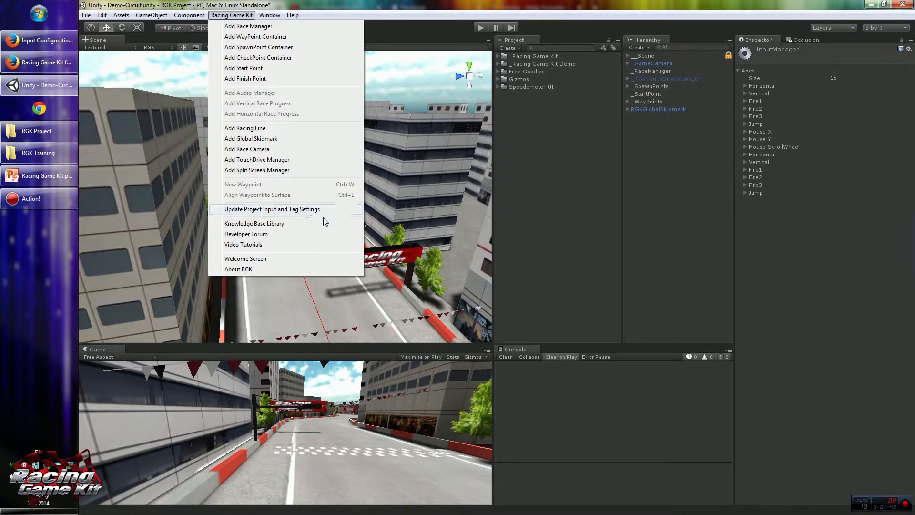
{"action": "left_click", "coordinate": [272, 208]}
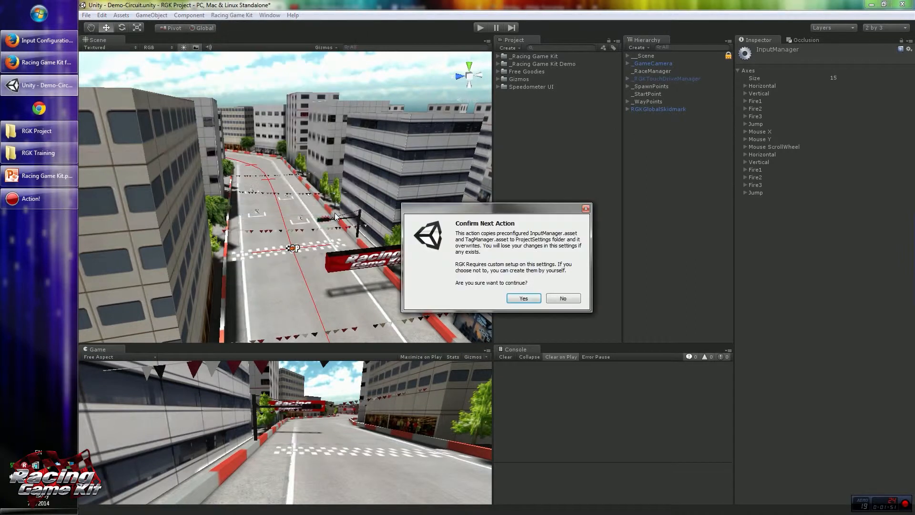
{"action": "mouse_move", "coordinate": [470, 247]}
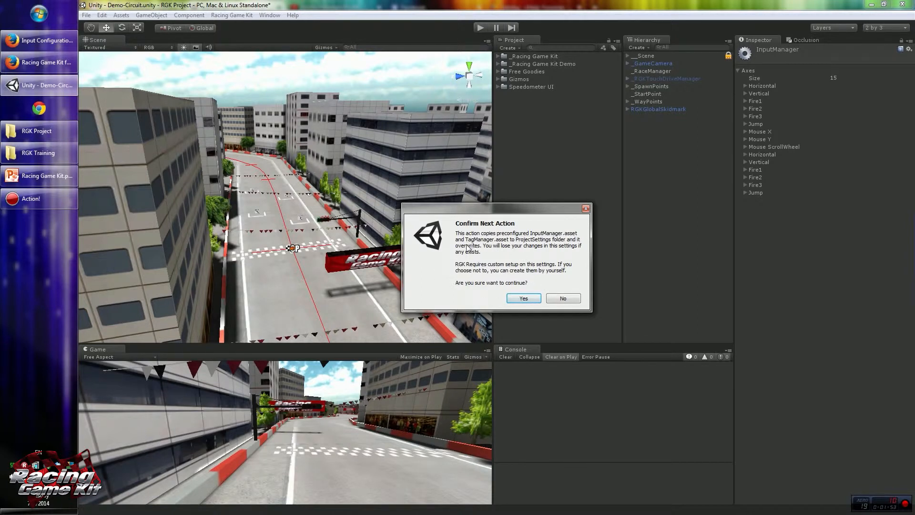
{"action": "left_click", "coordinate": [522, 299]}
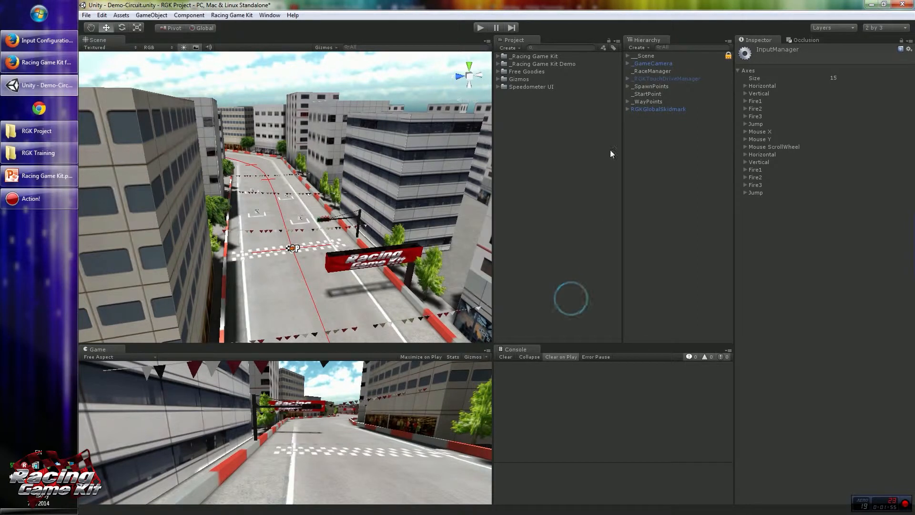
Run Racing Game Kit's Update Project Input and Tag Settings, confirming the overwrite.
{"action": "left_click", "coordinate": [499, 56]}
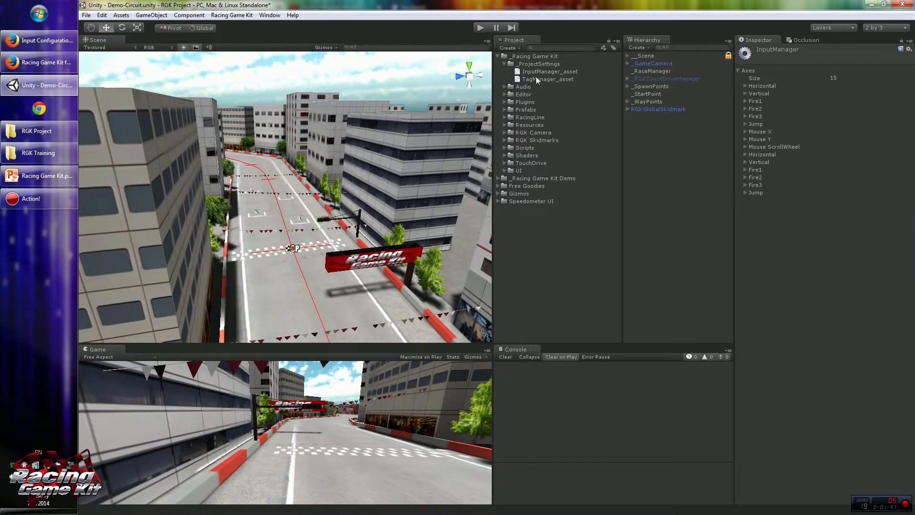
{"action": "mouse_move", "coordinate": [540, 79]}
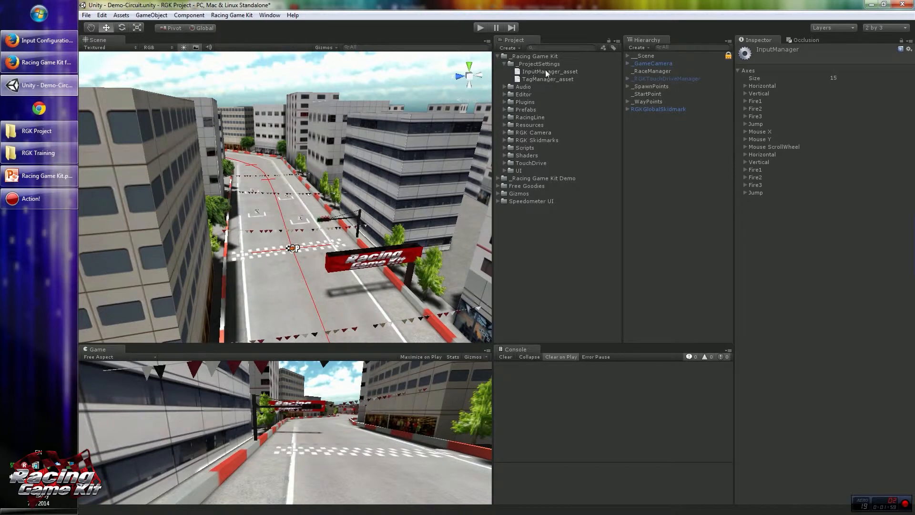
{"action": "mouse_move", "coordinate": [547, 74]}
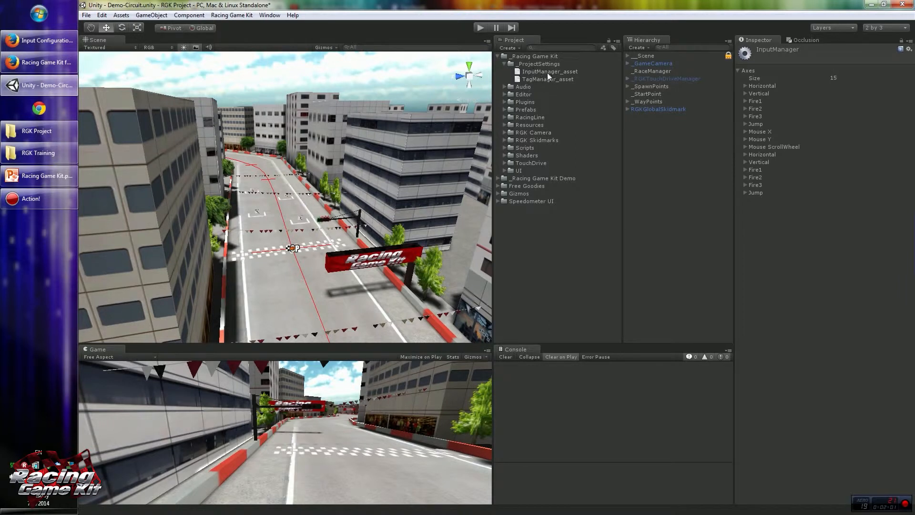
{"action": "left_click", "coordinate": [231, 14]}
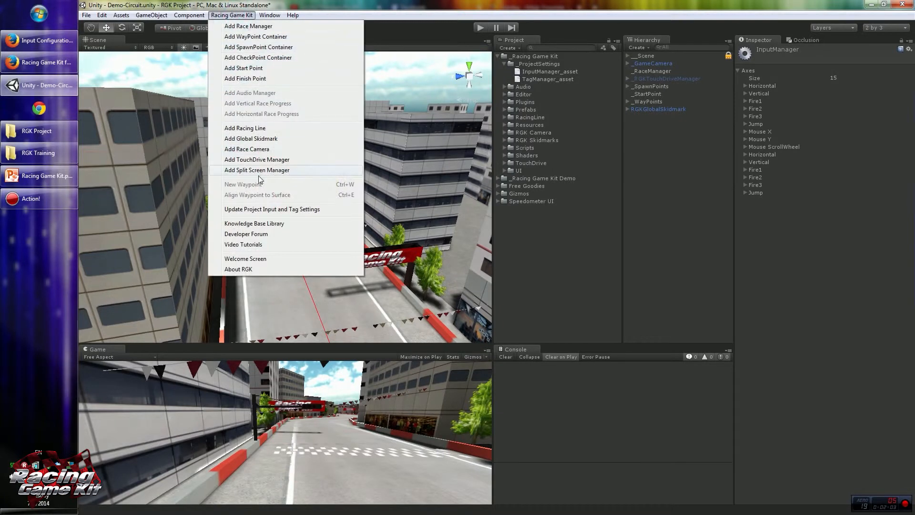
{"action": "left_click", "coordinate": [271, 209]}
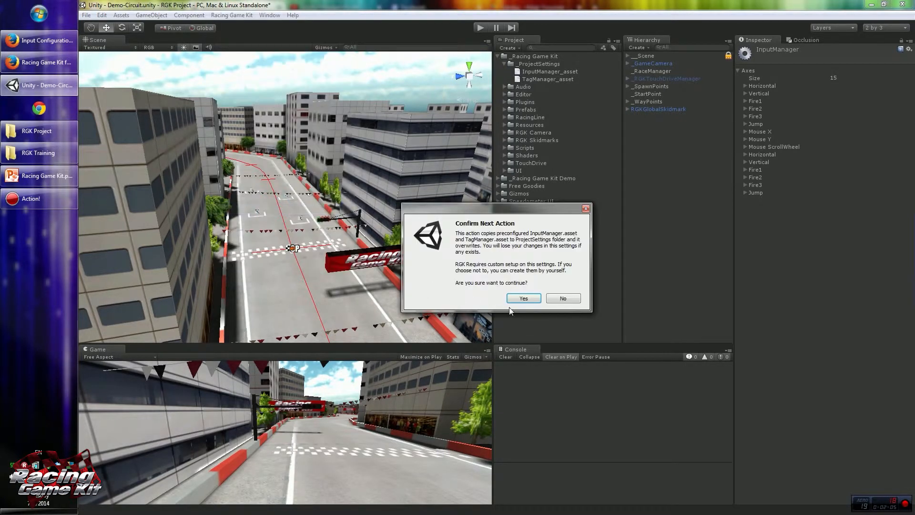
{"action": "mouse_move", "coordinate": [487, 284]}
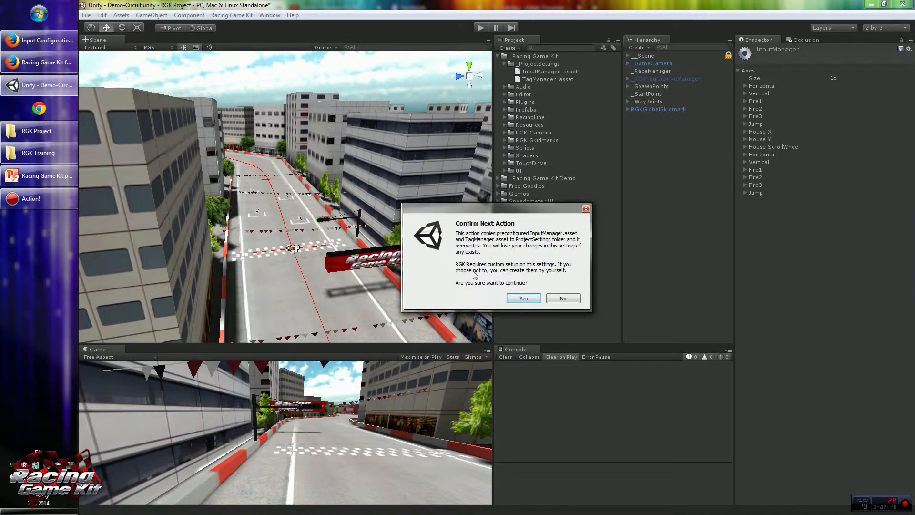
{"action": "left_click", "coordinate": [523, 299]}
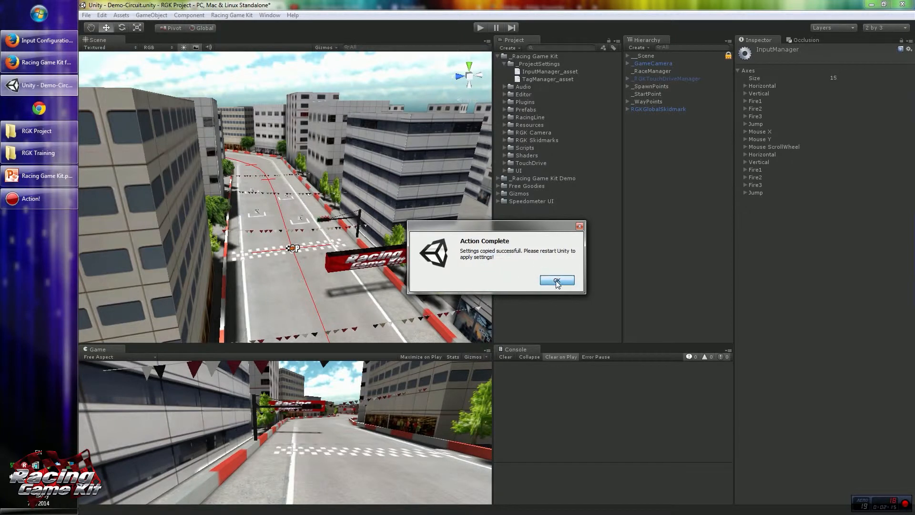
{"action": "left_click", "coordinate": [556, 280]}
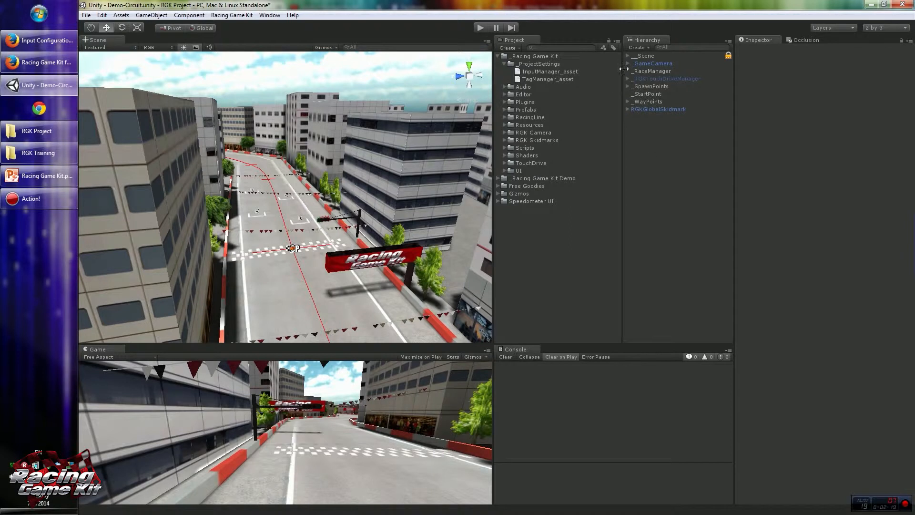
Check _RaceManager's Layer and Tag lists for RGK entries, then show the 44 input axes.
{"action": "left_click", "coordinate": [652, 71]}
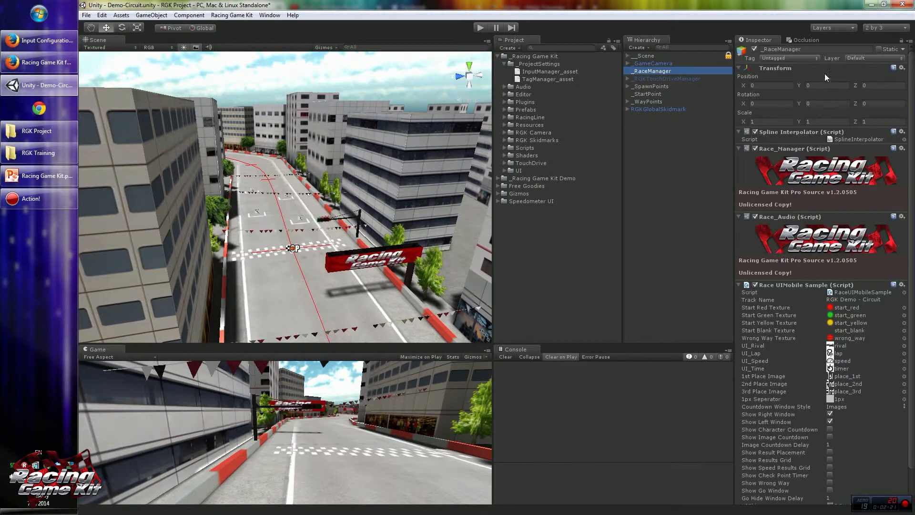
{"action": "left_click", "coordinate": [874, 58]}
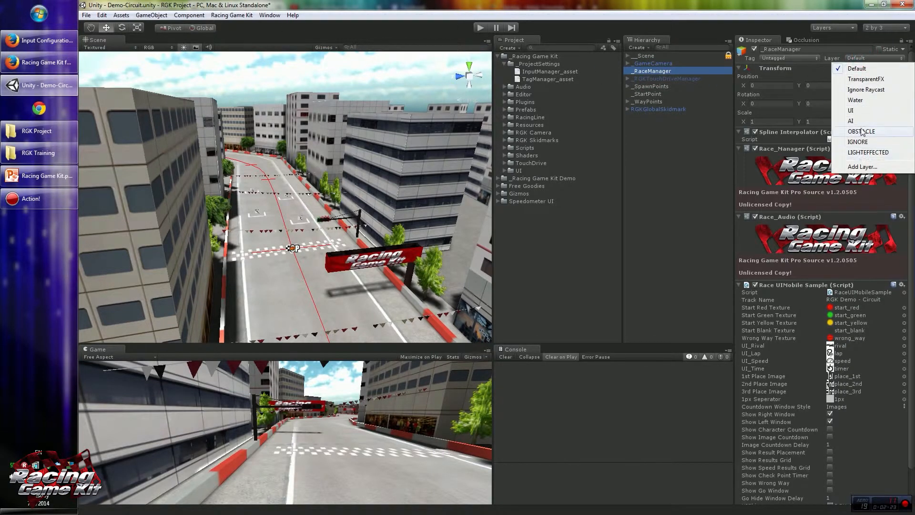
{"action": "mouse_move", "coordinate": [859, 121]}
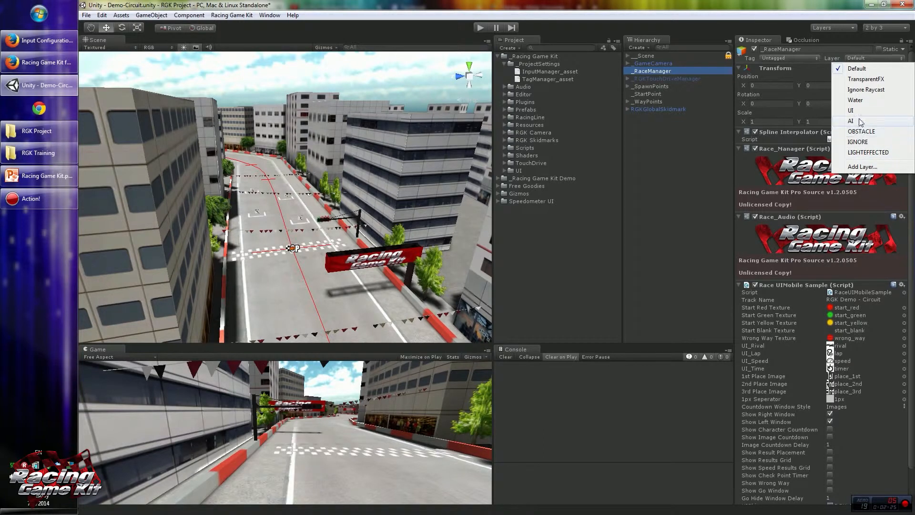
{"action": "mouse_move", "coordinate": [856, 165]}
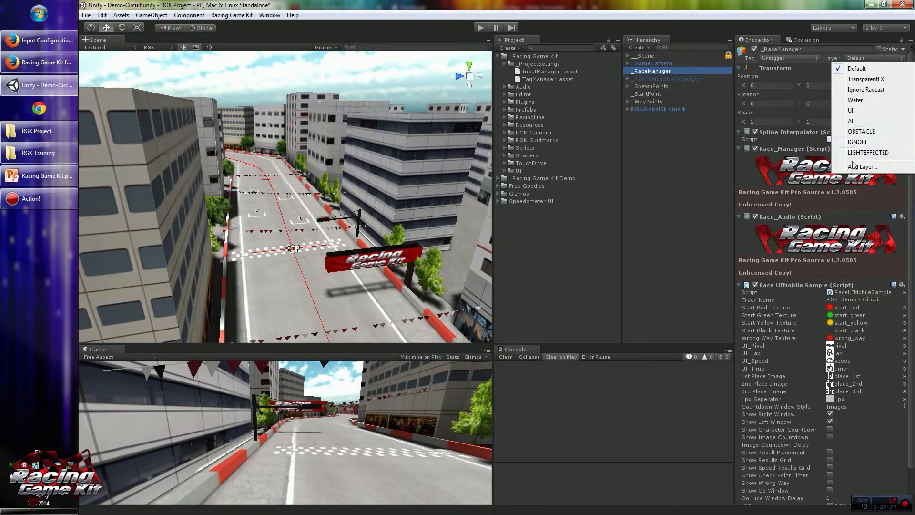
{"action": "mouse_move", "coordinate": [768, 104]}
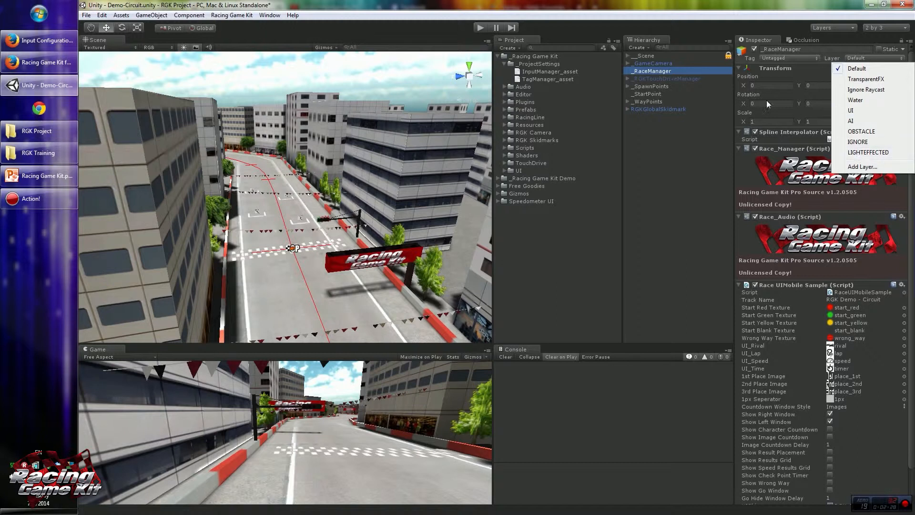
{"action": "left_click", "coordinate": [788, 58]}
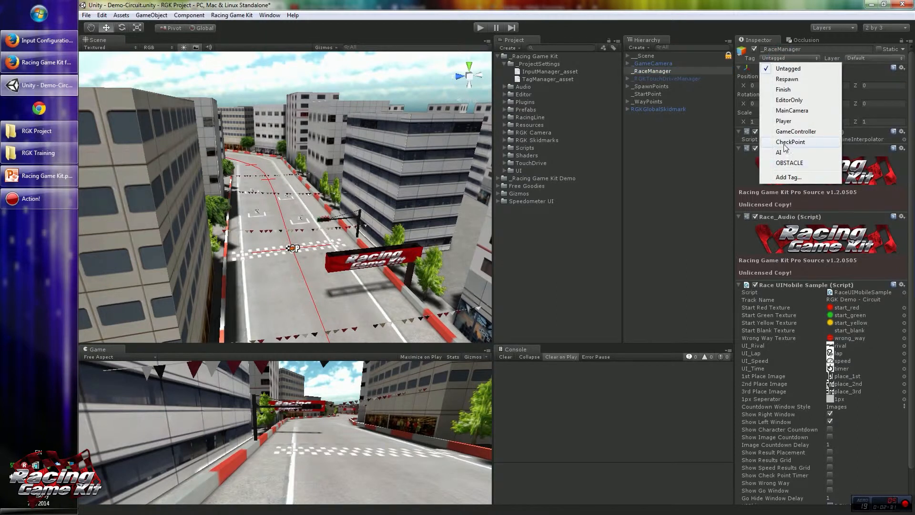
{"action": "left_click", "coordinate": [102, 14]}
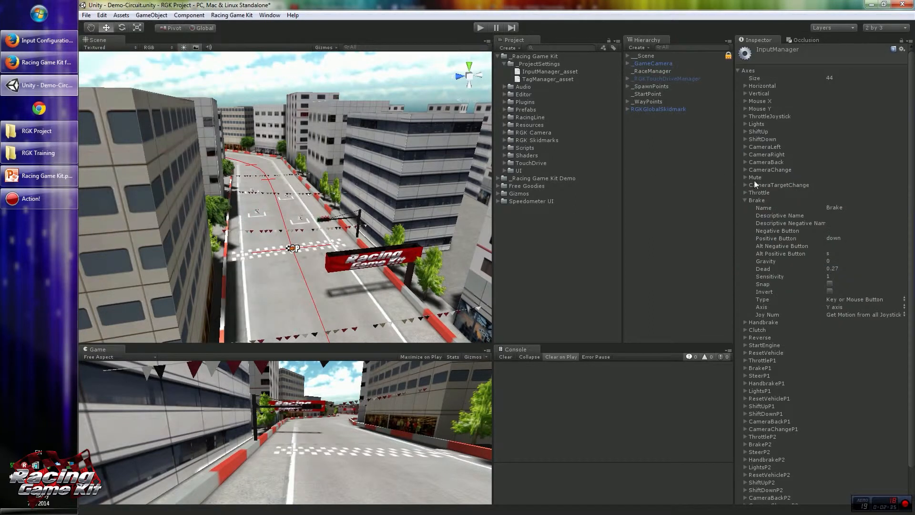
{"action": "left_click", "coordinate": [746, 199]}
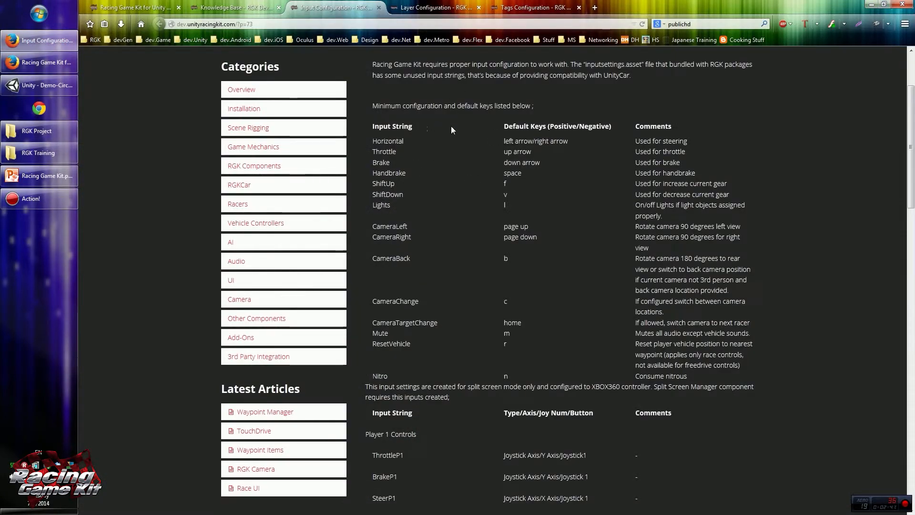
{"action": "mouse_move", "coordinate": [425, 168]}
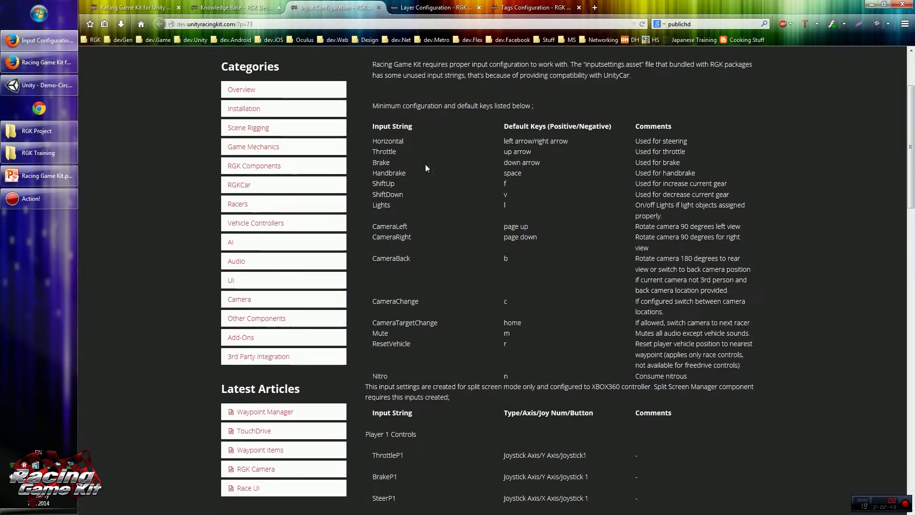
Read the Layer and Tags Configuration articles, ending on Input Configuration again.
{"action": "left_click", "coordinate": [432, 8]}
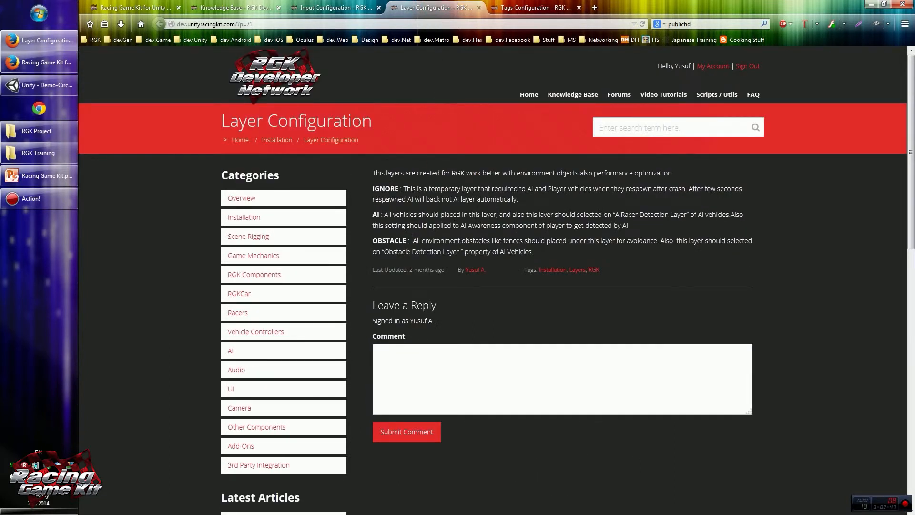
{"action": "mouse_move", "coordinate": [459, 196]}
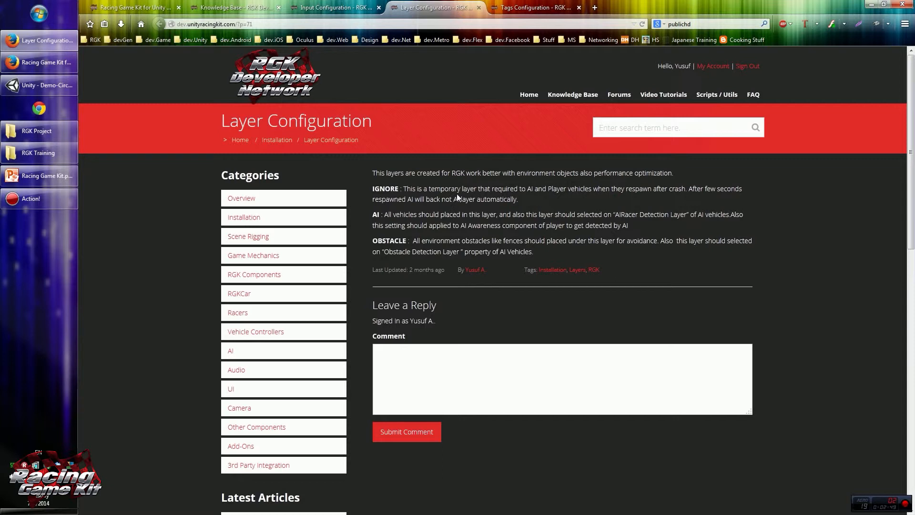
{"action": "left_click", "coordinate": [531, 6]}
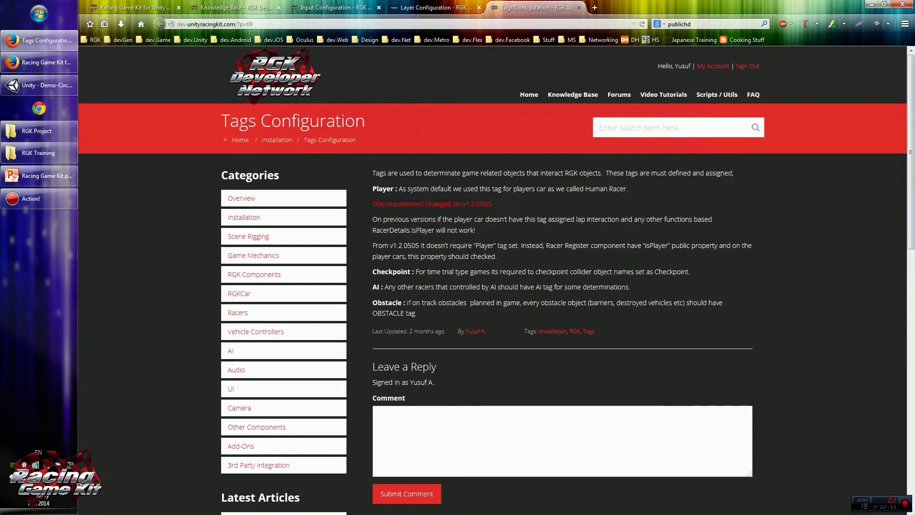
{"action": "left_click", "coordinate": [435, 8]}
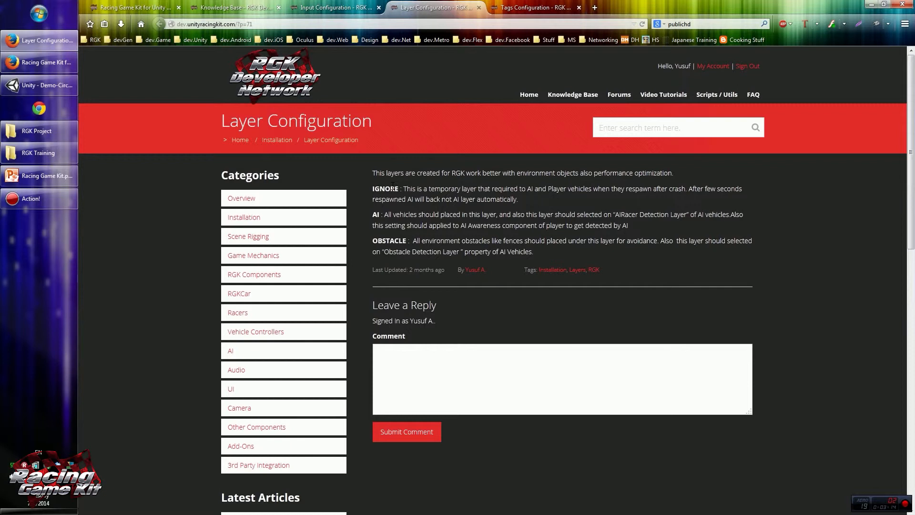
{"action": "left_click", "coordinate": [332, 8]}
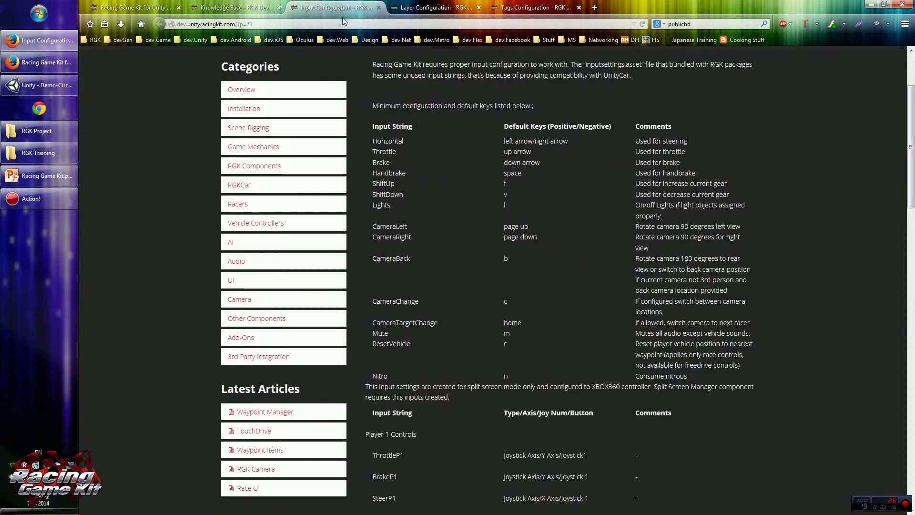
{"action": "mouse_move", "coordinate": [452, 206]}
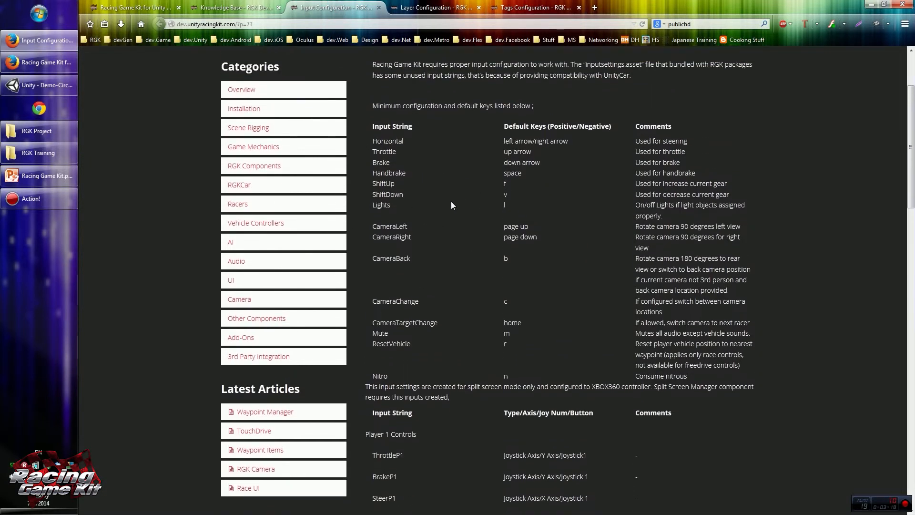
Scroll through the Player 1 and Player 2 split-screen control tables, then return to Unity.
{"action": "scroll", "scroll_direction": "down", "scroll_amount": 3}
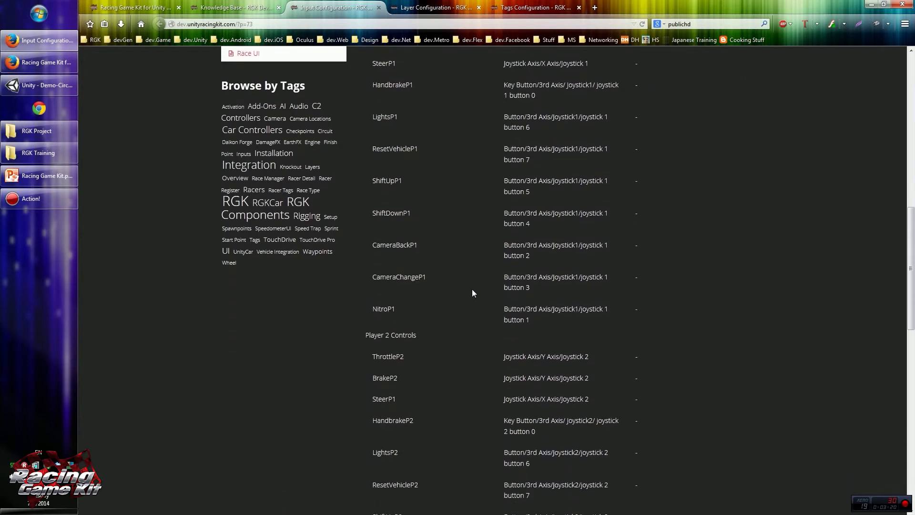
{"action": "scroll", "scroll_direction": "up", "scroll_amount": 3}
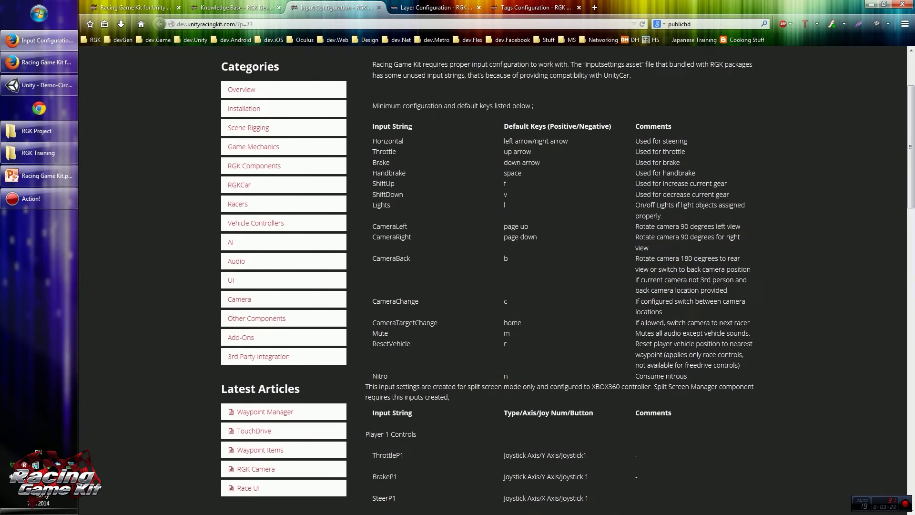
{"action": "mouse_move", "coordinate": [487, 270]}
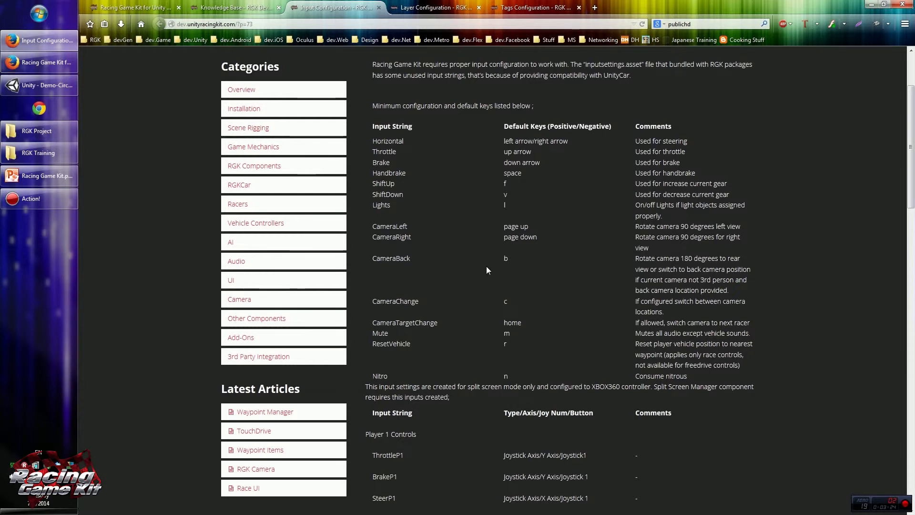
{"action": "mouse_move", "coordinate": [406, 152]}
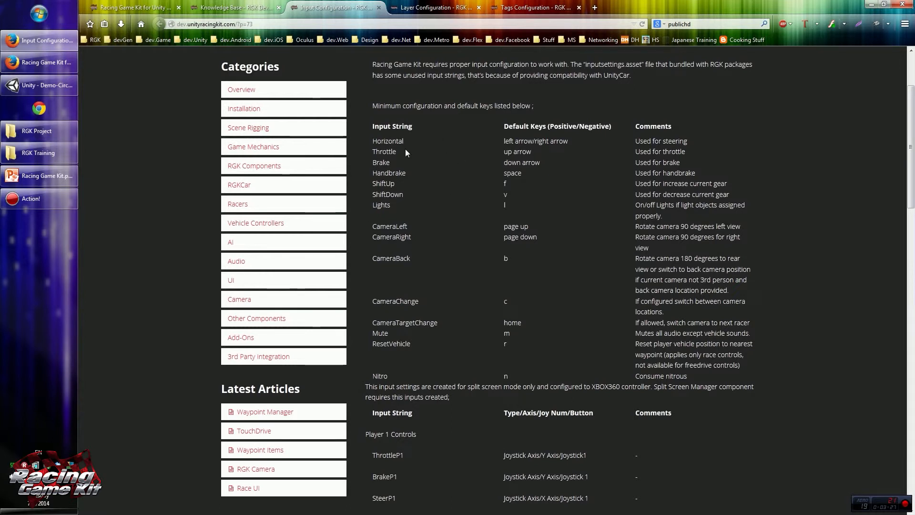
{"action": "scroll", "scroll_direction": "down", "scroll_amount": 3}
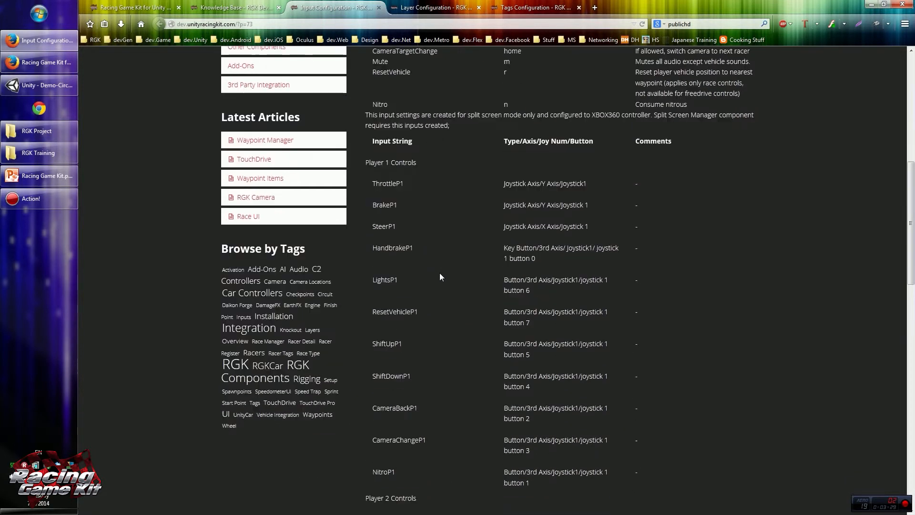
{"action": "mouse_move", "coordinate": [392, 174]}
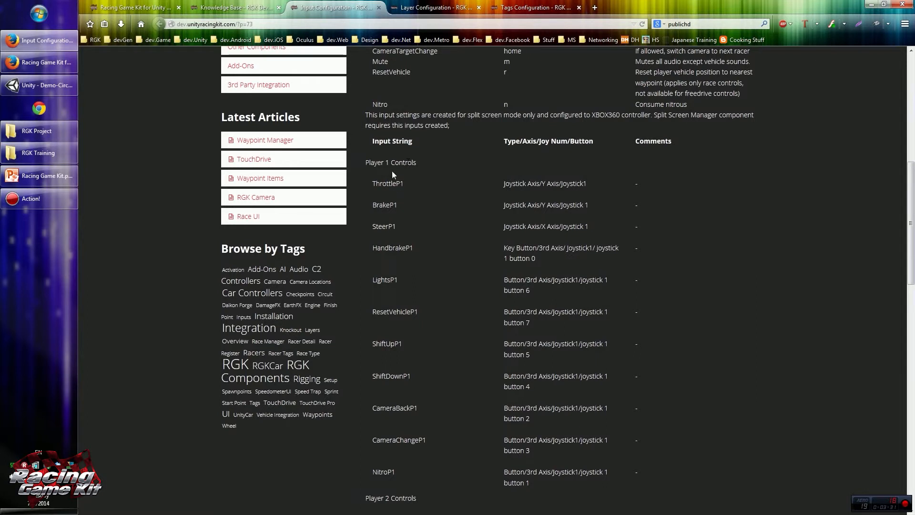
{"action": "scroll", "scroll_direction": "down", "scroll_amount": 3}
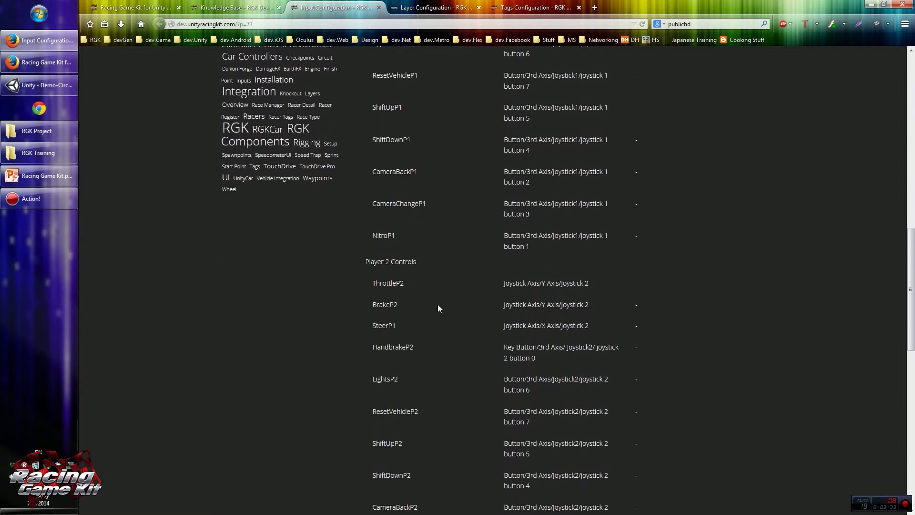
{"action": "scroll", "scroll_direction": "down", "scroll_amount": 3}
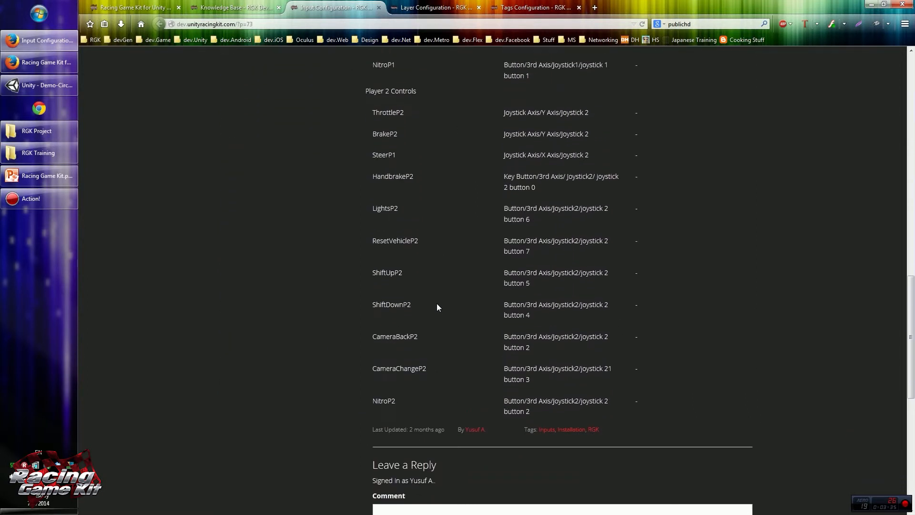
{"action": "scroll", "scroll_direction": "up", "scroll_amount": 3}
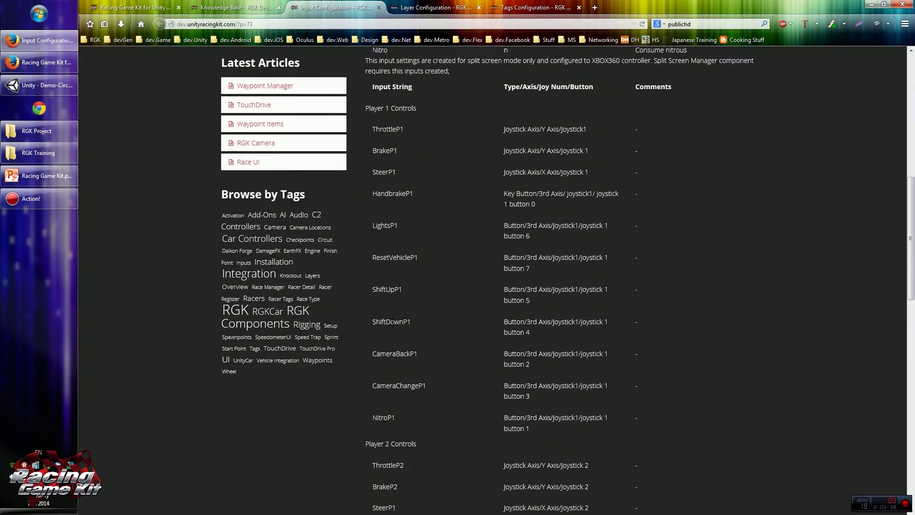
{"action": "scroll", "scroll_direction": "up", "scroll_amount": 3}
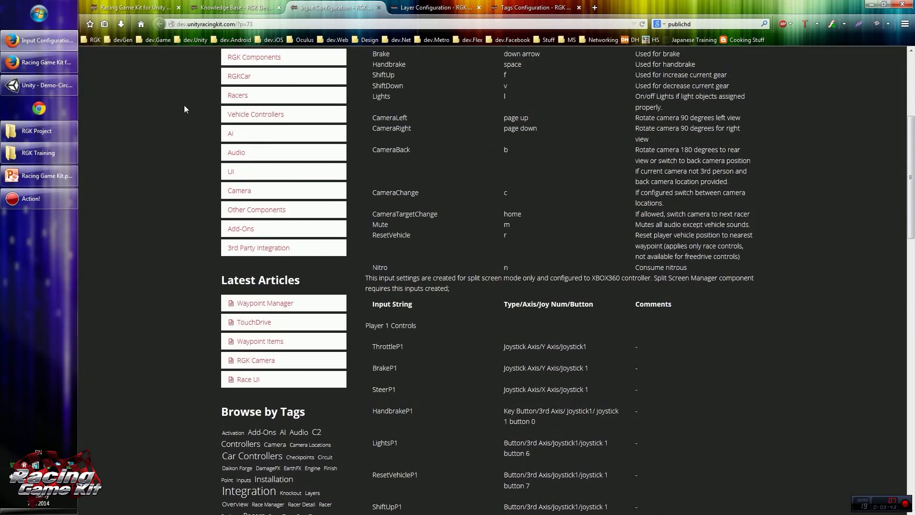
{"action": "left_click", "coordinate": [40, 85]}
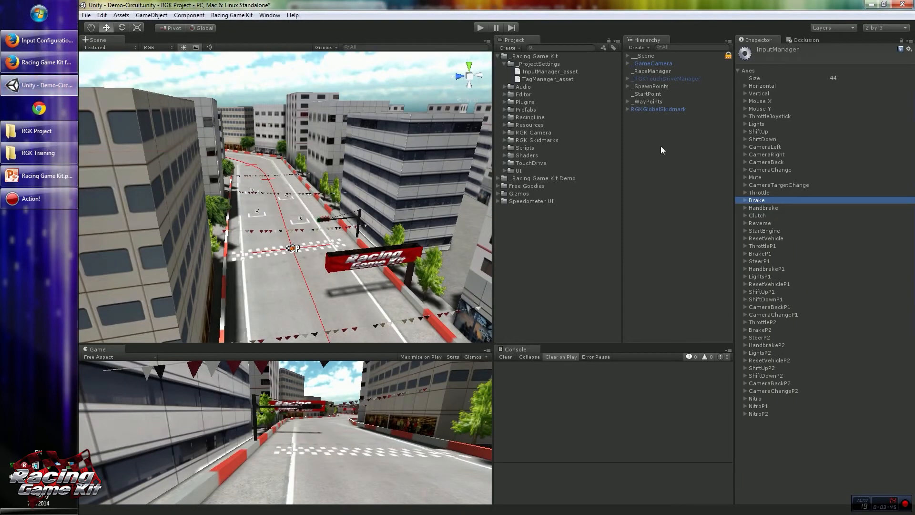